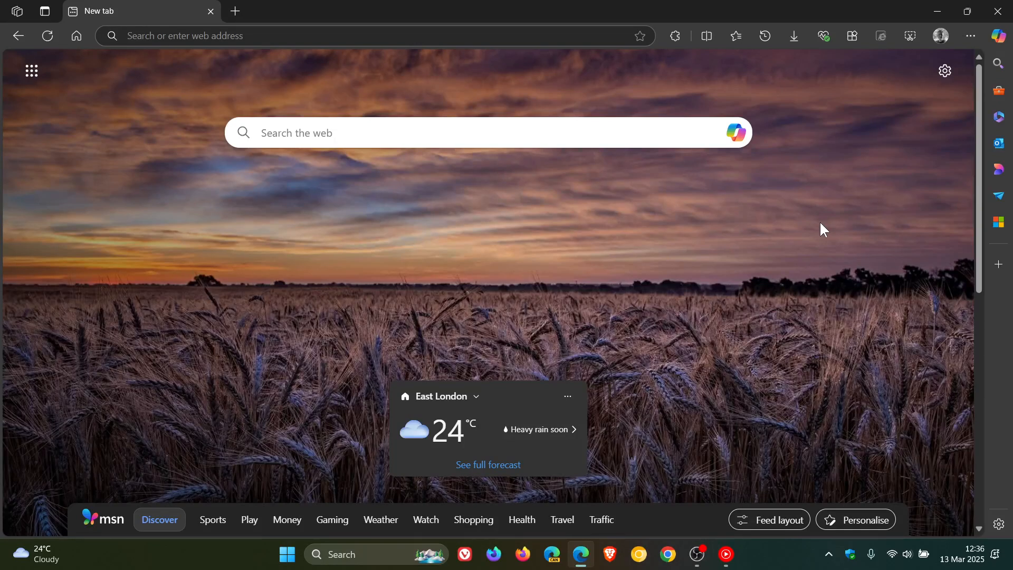
{"action": "mouse_move", "coordinate": [756, 243]}
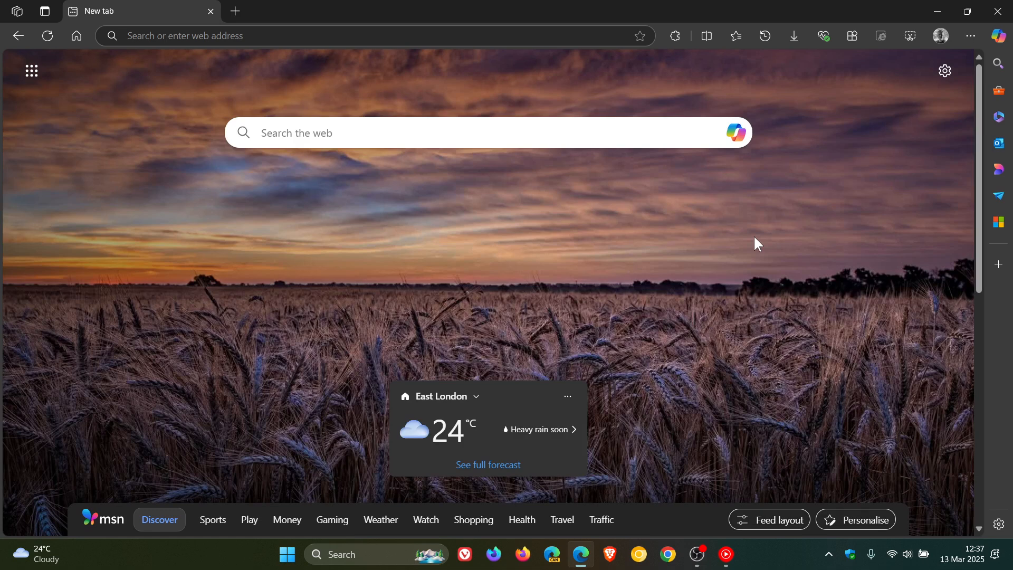
{"action": "mouse_move", "coordinate": [719, 248]}
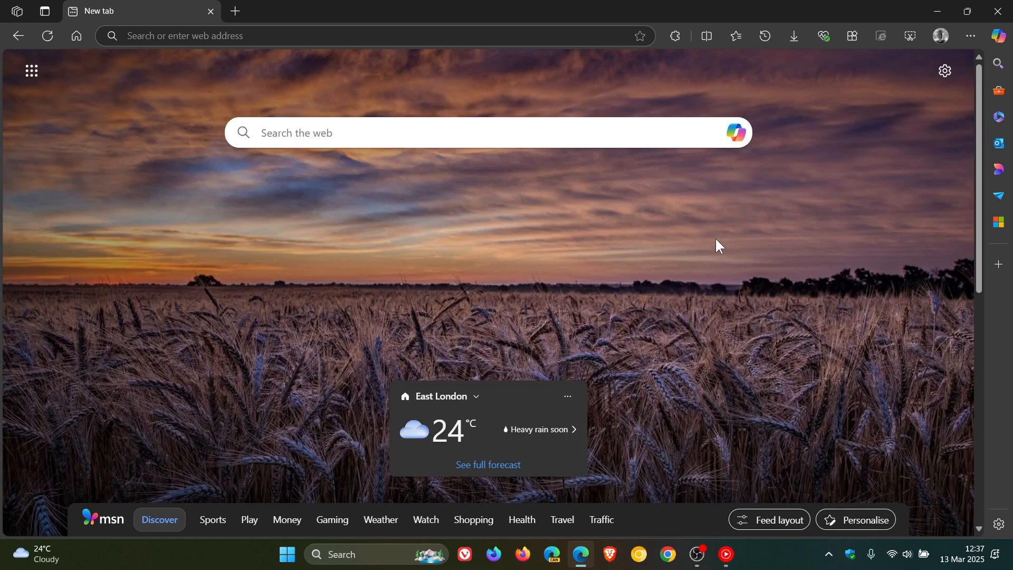
{"action": "mouse_move", "coordinate": [920, 146]}
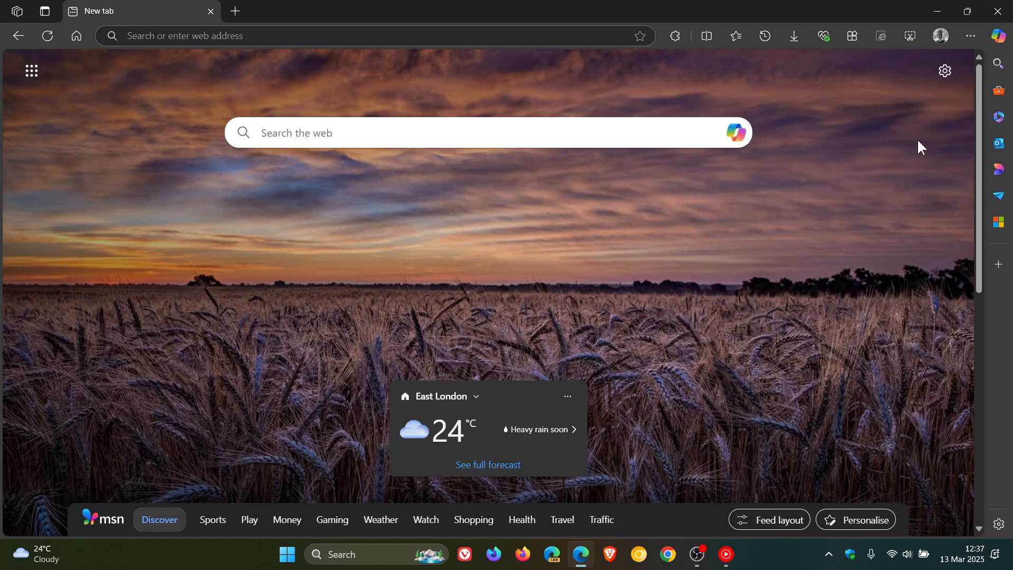
- Open About Microsoft Edge via Help and feedback to confirm version 134.0.3124.66 is current
{"action": "left_click", "coordinate": [969, 35]}
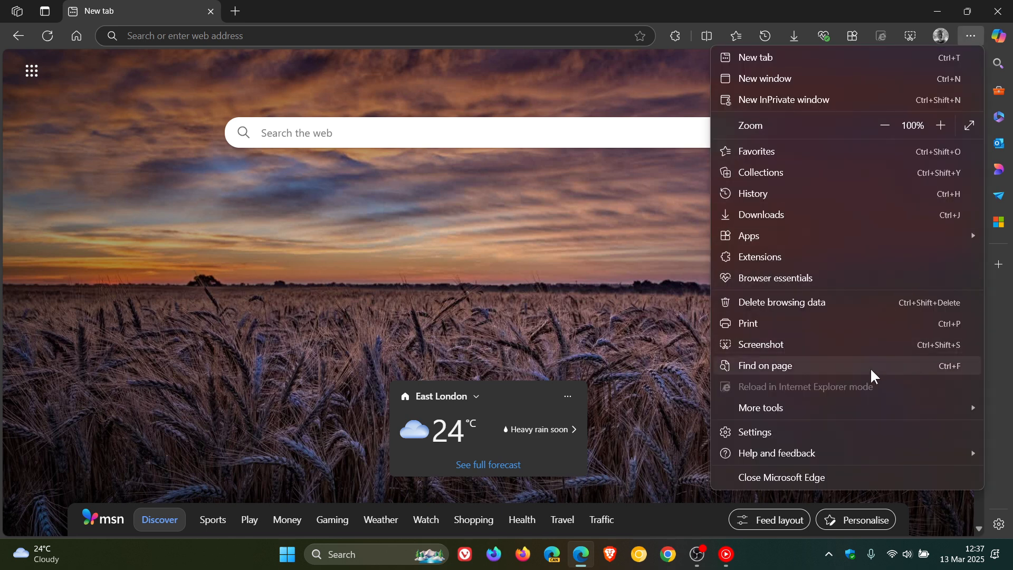
{"action": "left_click", "coordinate": [776, 453]}
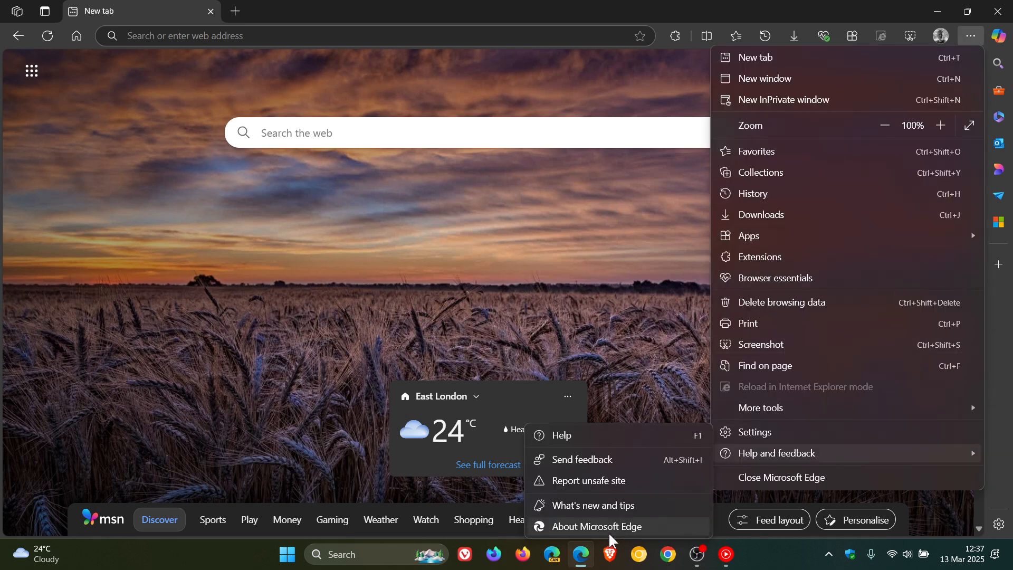
{"action": "left_click", "coordinate": [598, 526]}
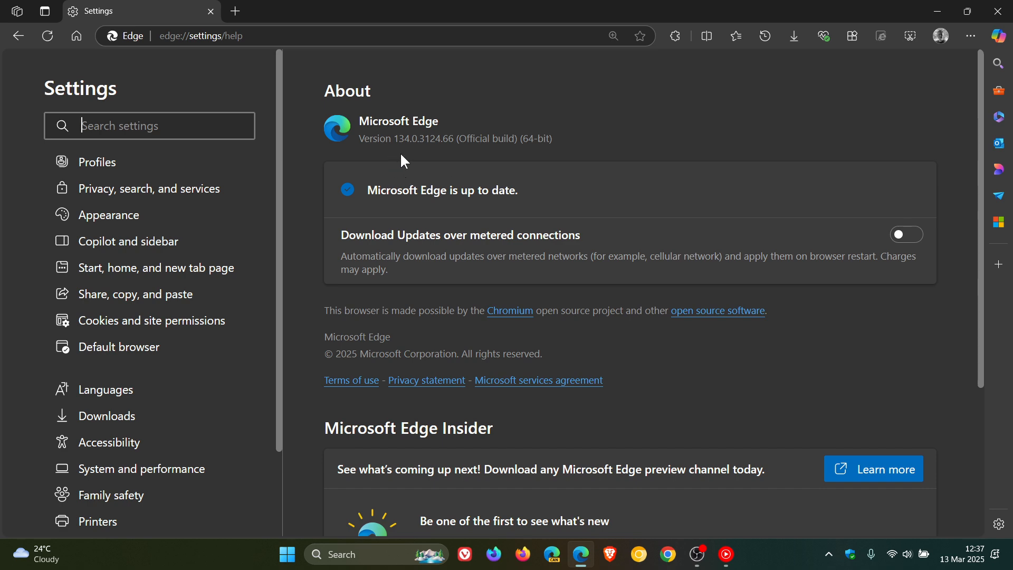
{"action": "mouse_move", "coordinate": [452, 159]}
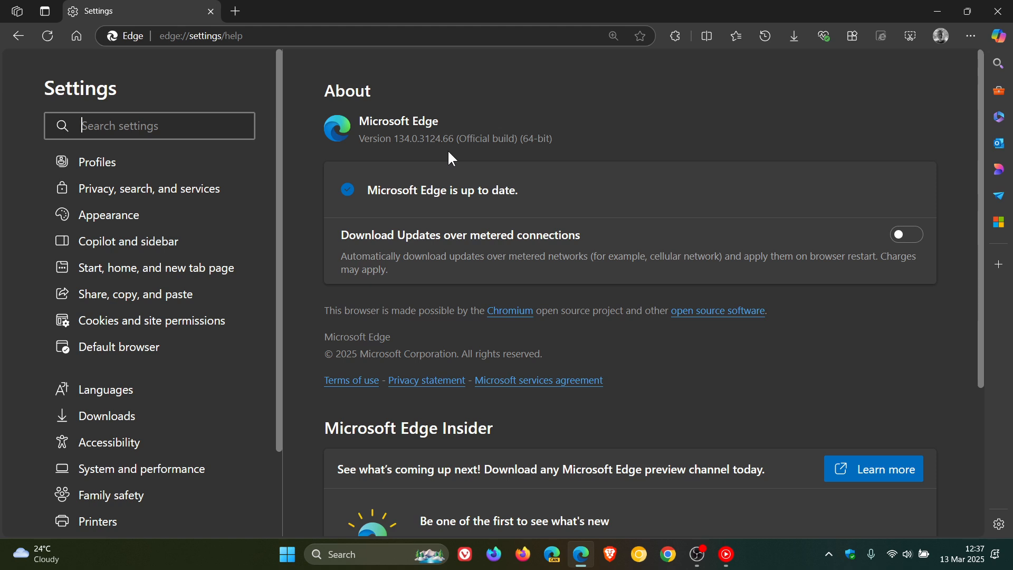
{"action": "mouse_move", "coordinate": [540, 293]}
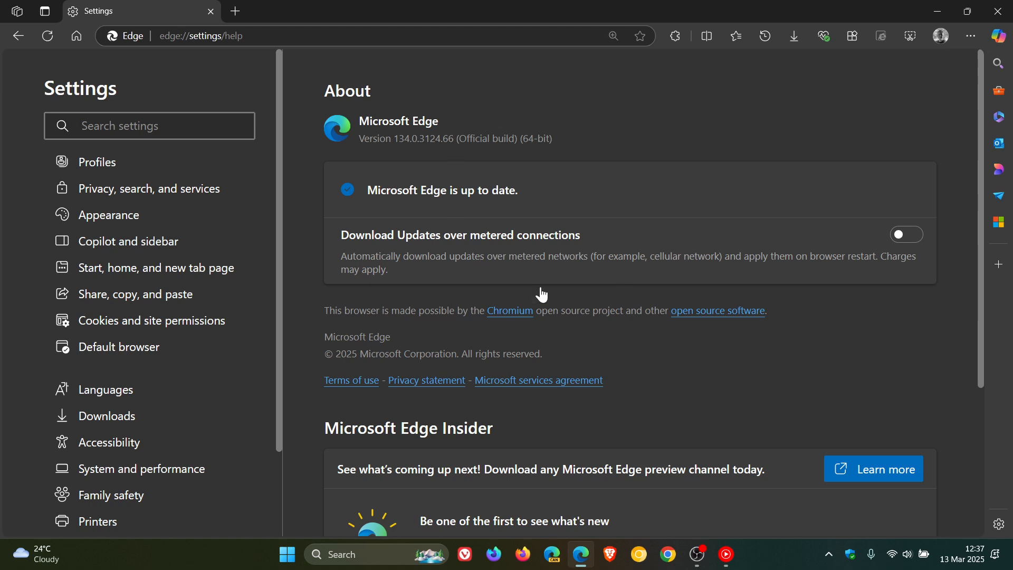
{"action": "mouse_move", "coordinate": [455, 158]}
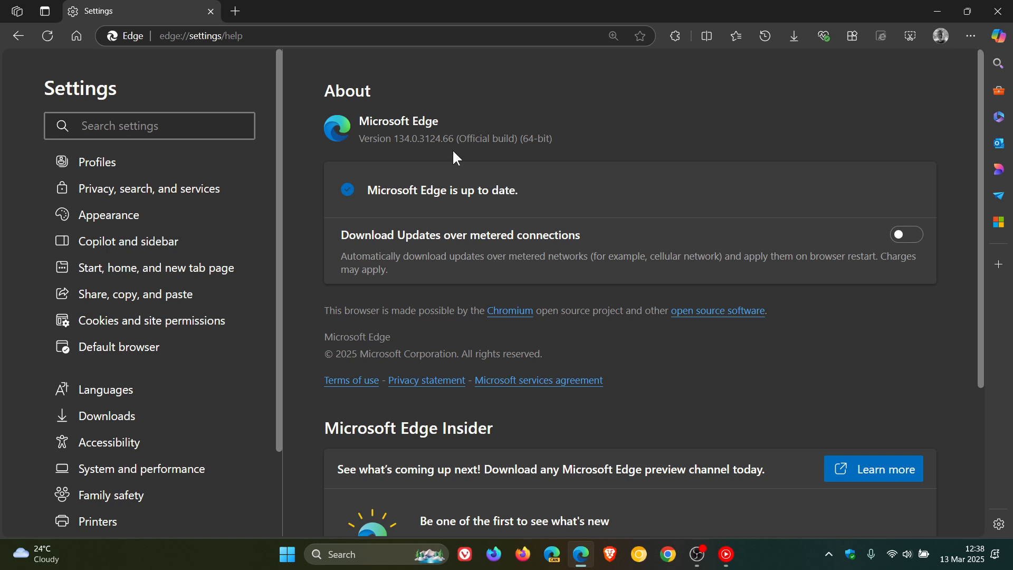
{"action": "mouse_move", "coordinate": [459, 156]}
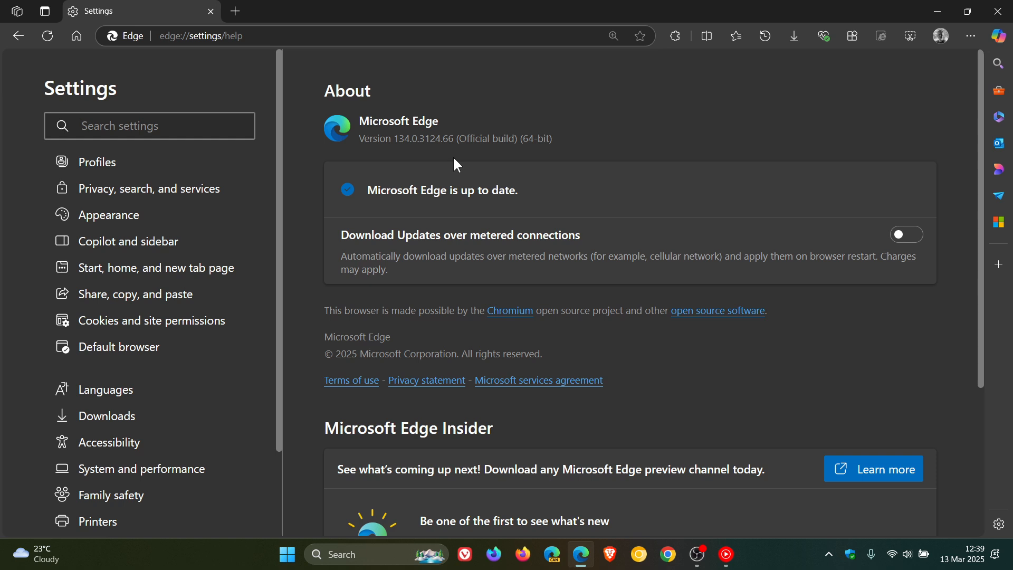
{"action": "left_click", "coordinate": [149, 125]}
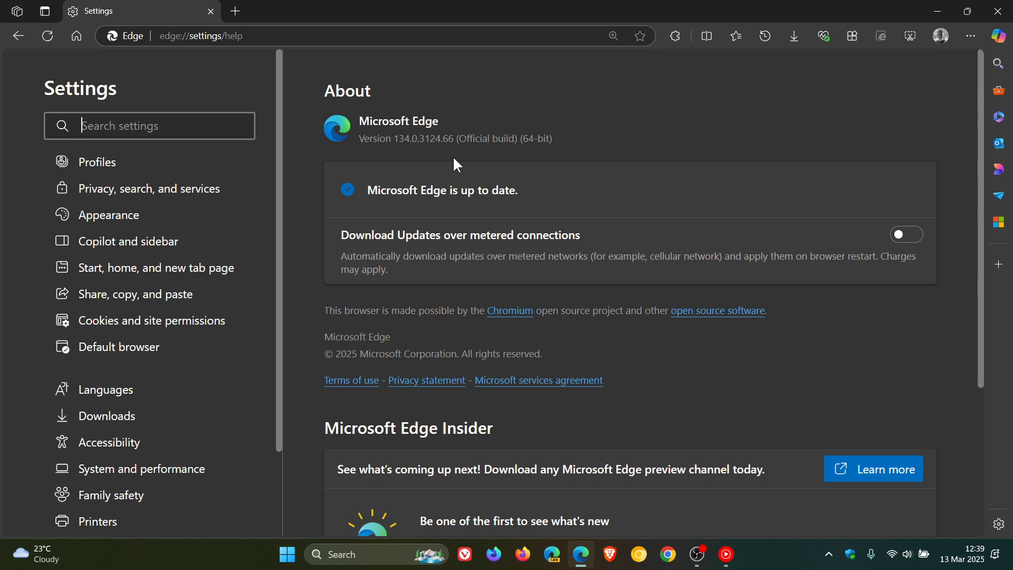
{"action": "mouse_move", "coordinate": [632, 318]}
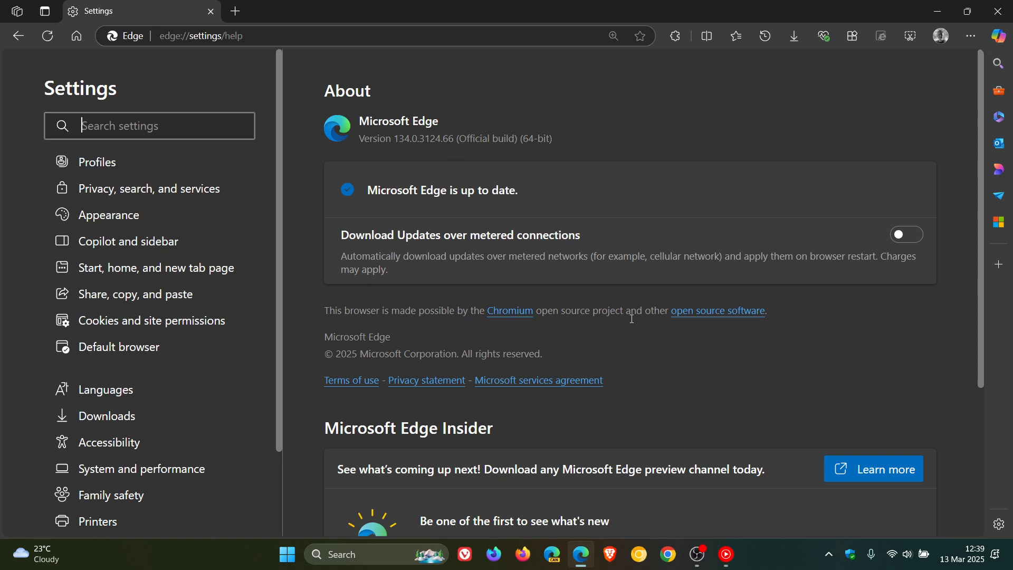
{"action": "mouse_move", "coordinate": [635, 337]}
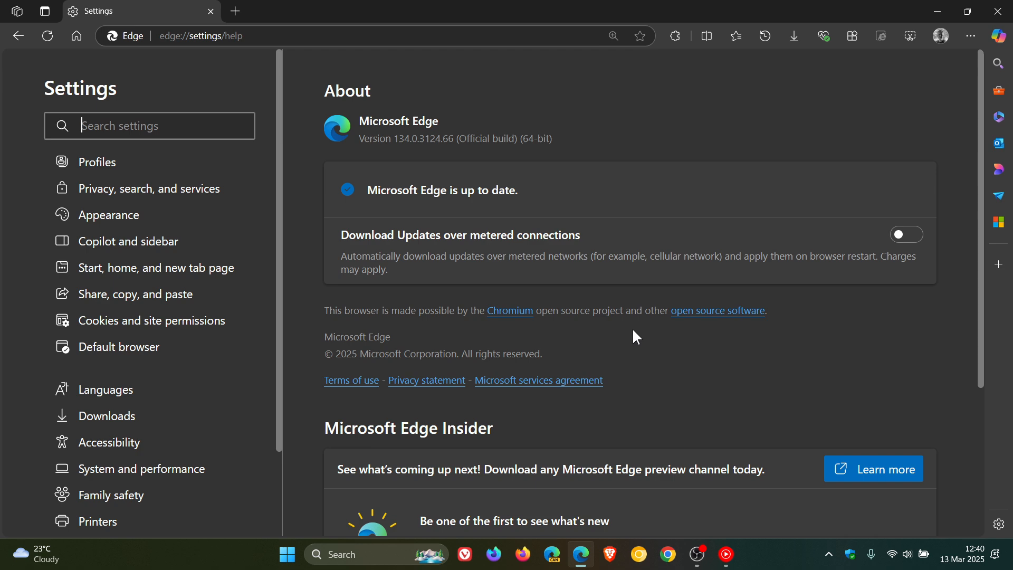
{"action": "mouse_move", "coordinate": [270, 153]}
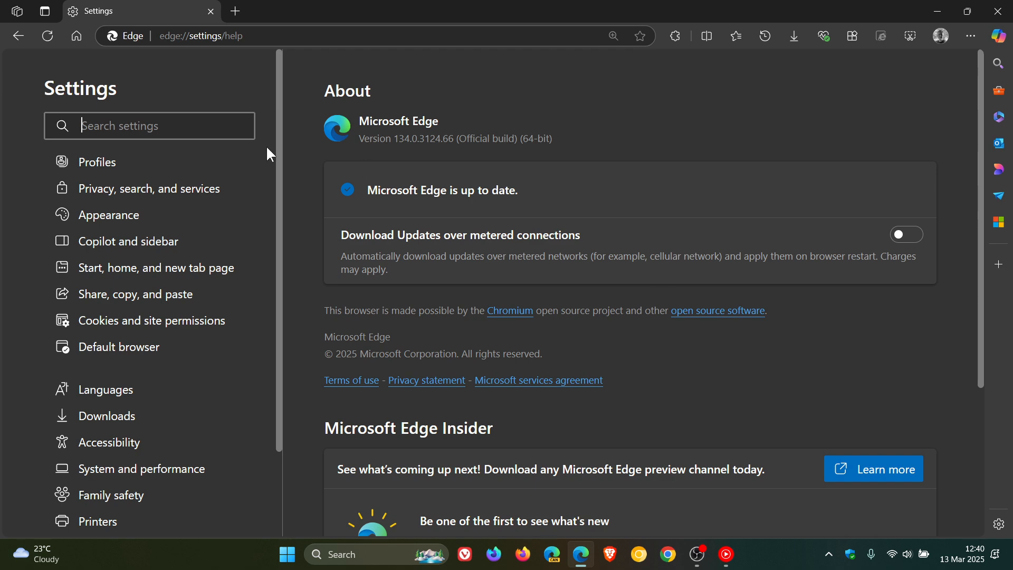